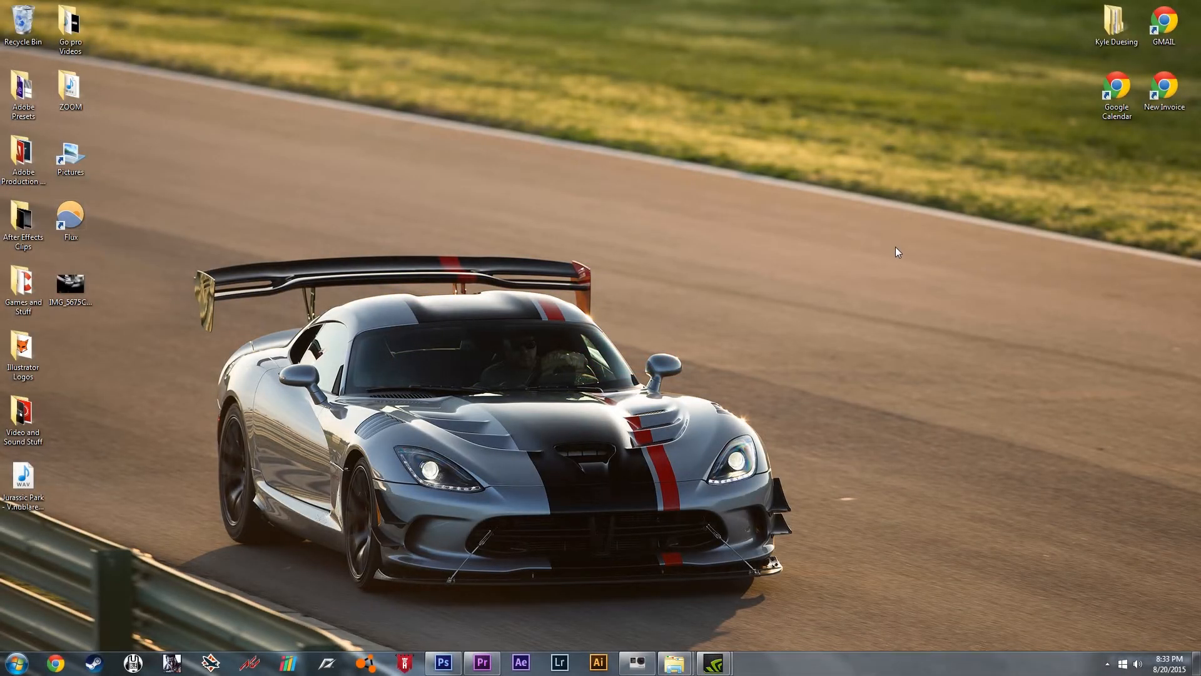
{"action": "mouse_move", "coordinate": [893, 293]}
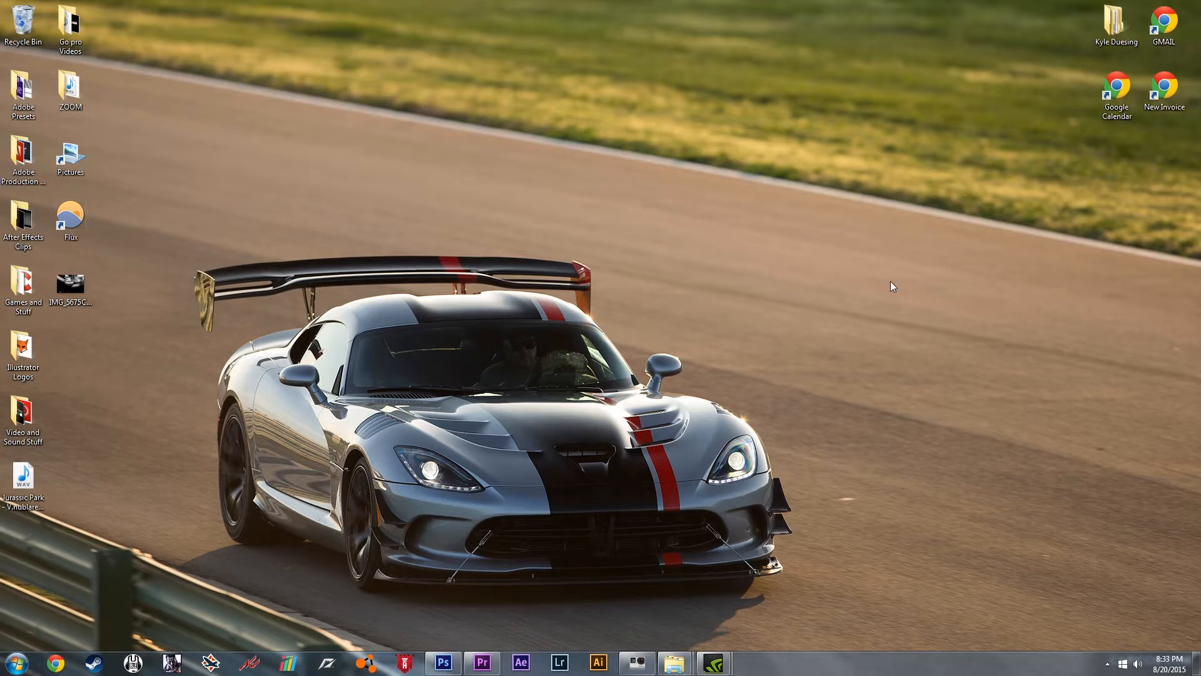
Launch Photoshop CS6 from the taskbar to reach its empty workspace
{"action": "left_click", "coordinate": [442, 662]}
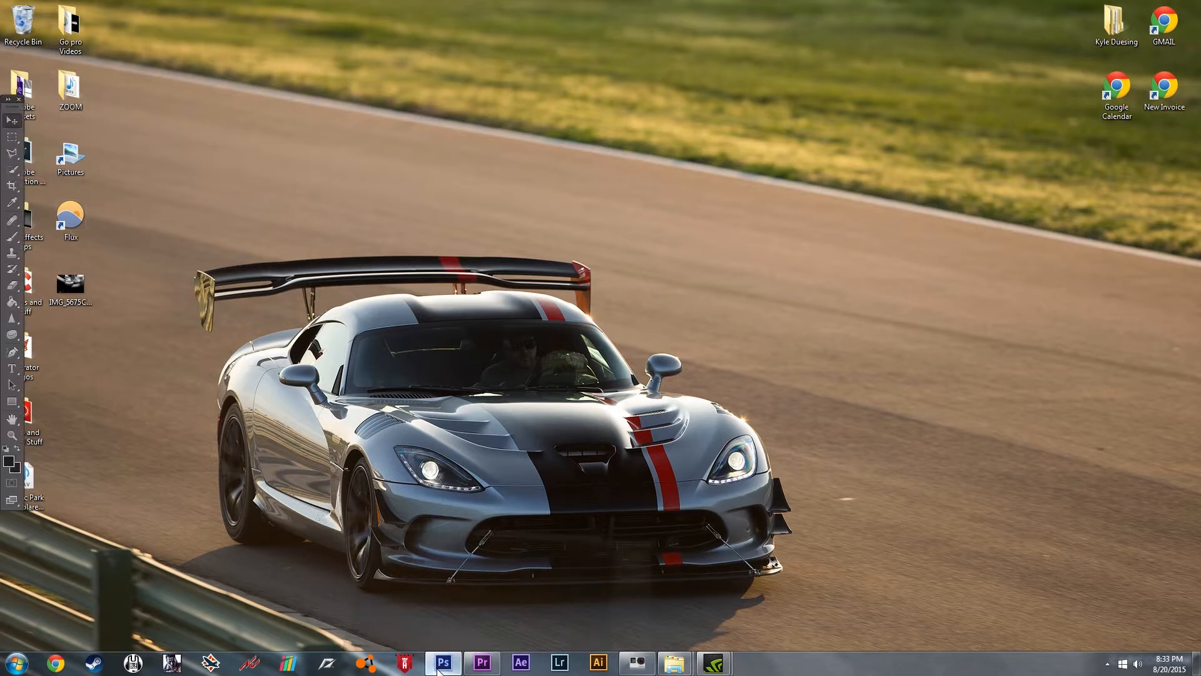
{"action": "left_click", "coordinate": [443, 662]}
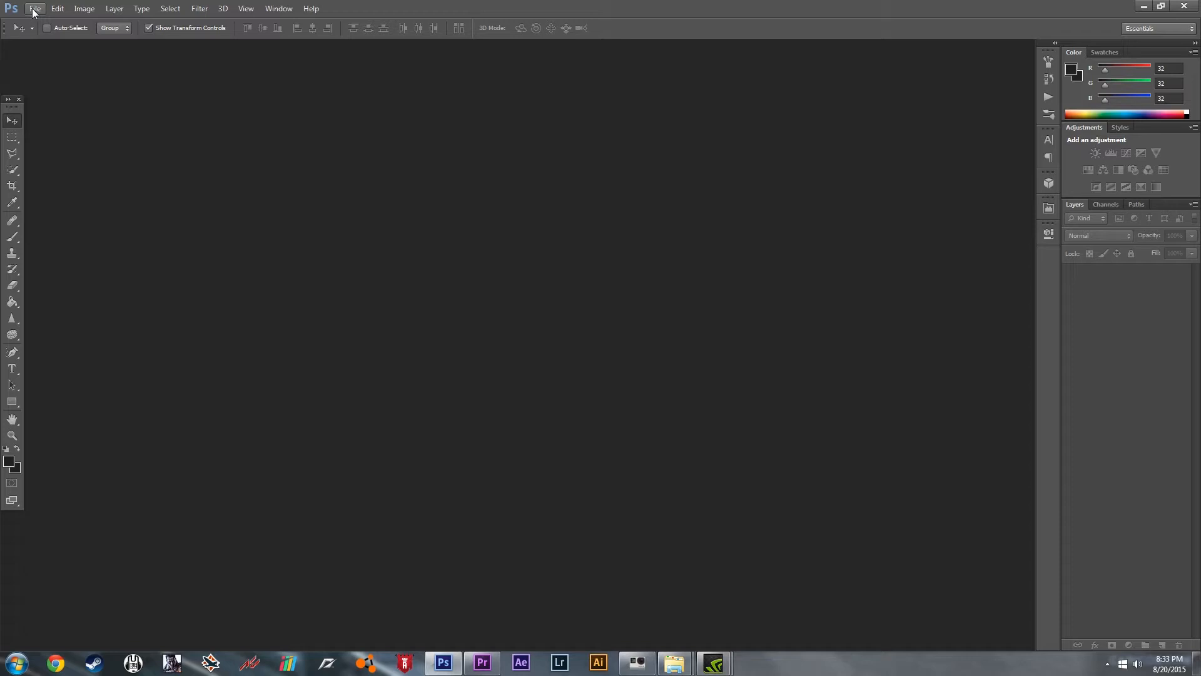
{"action": "mouse_move", "coordinate": [35, 8]}
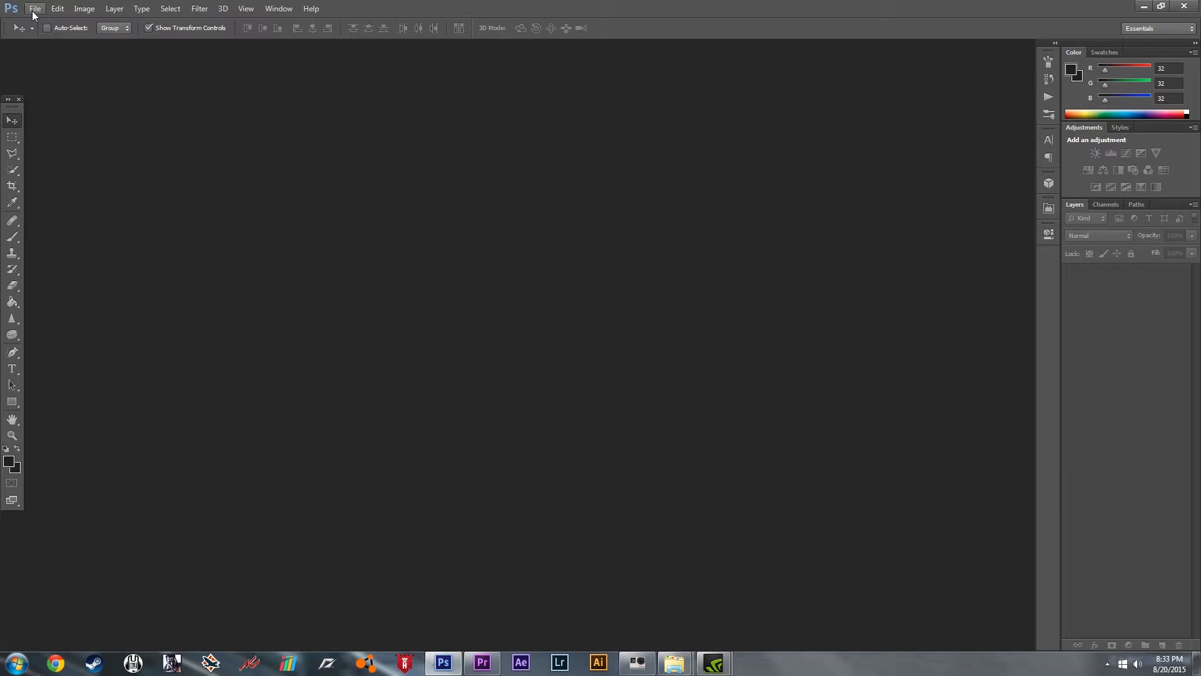
Create a new 800 × 384 px document at 72 ppi
{"action": "left_click", "coordinate": [35, 8]}
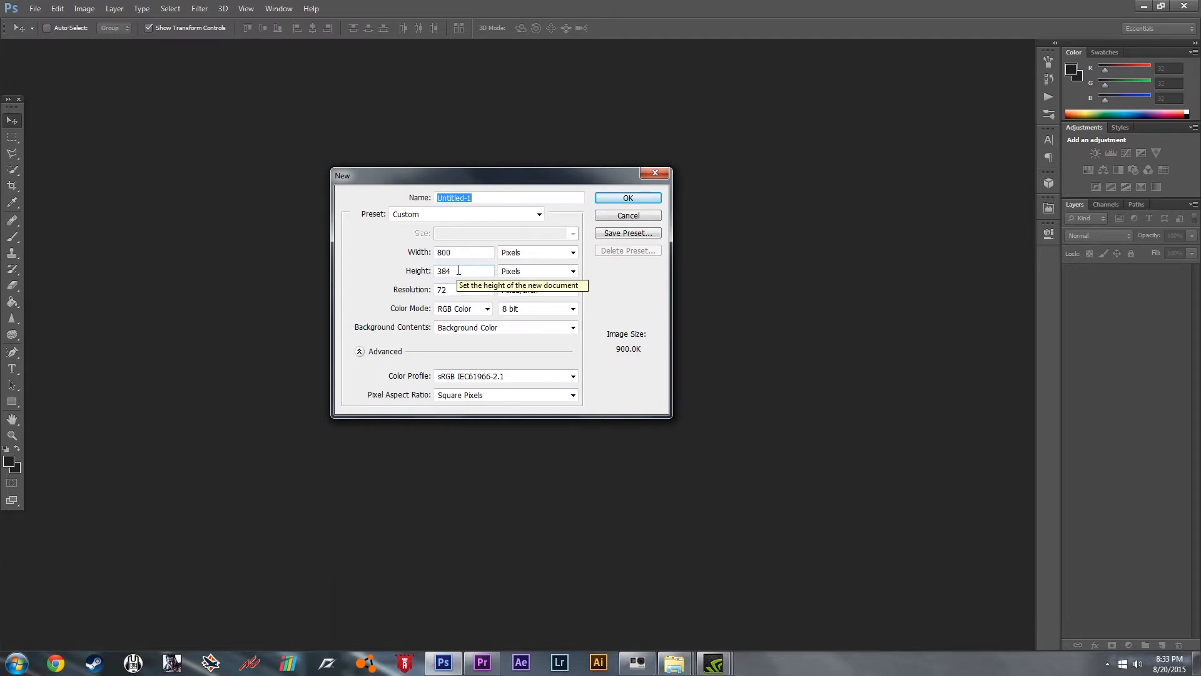
{"action": "mouse_move", "coordinate": [469, 267]}
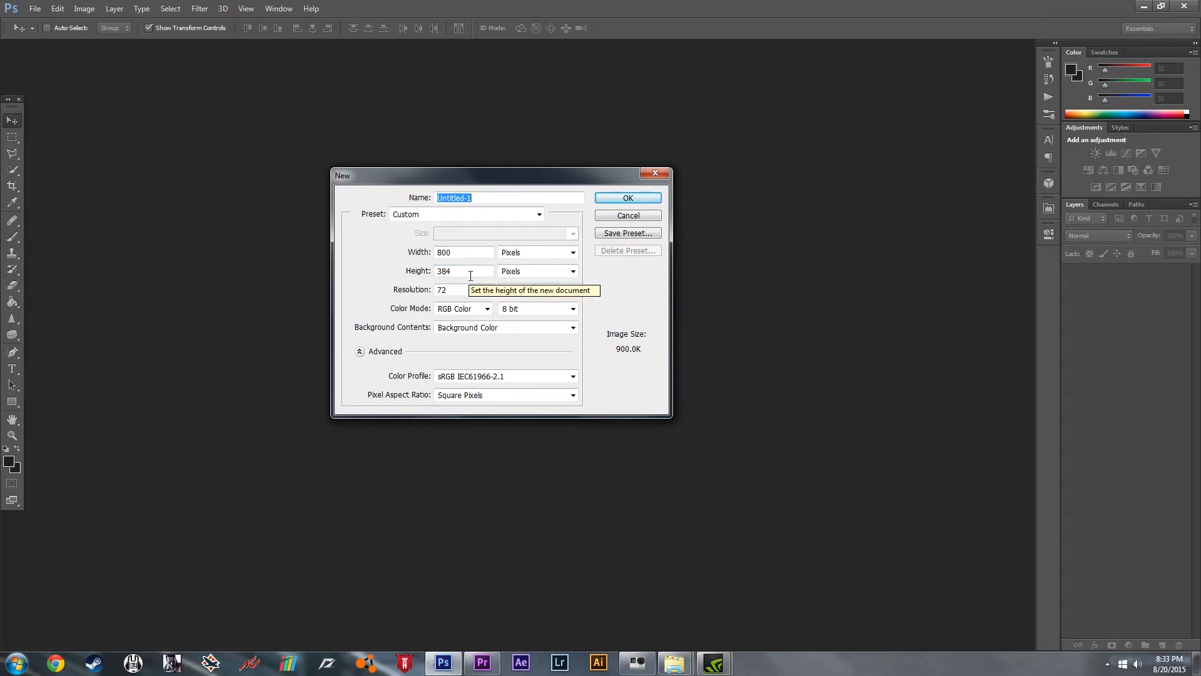
{"action": "mouse_move", "coordinate": [469, 282]}
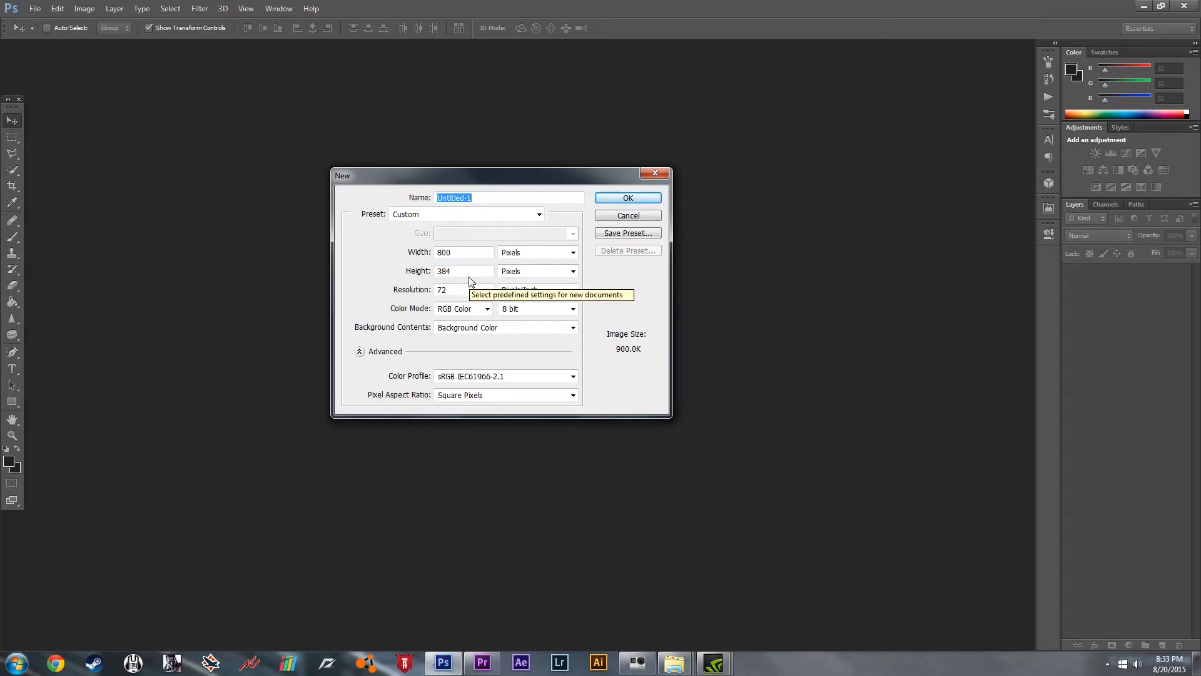
{"action": "mouse_move", "coordinate": [627, 197]}
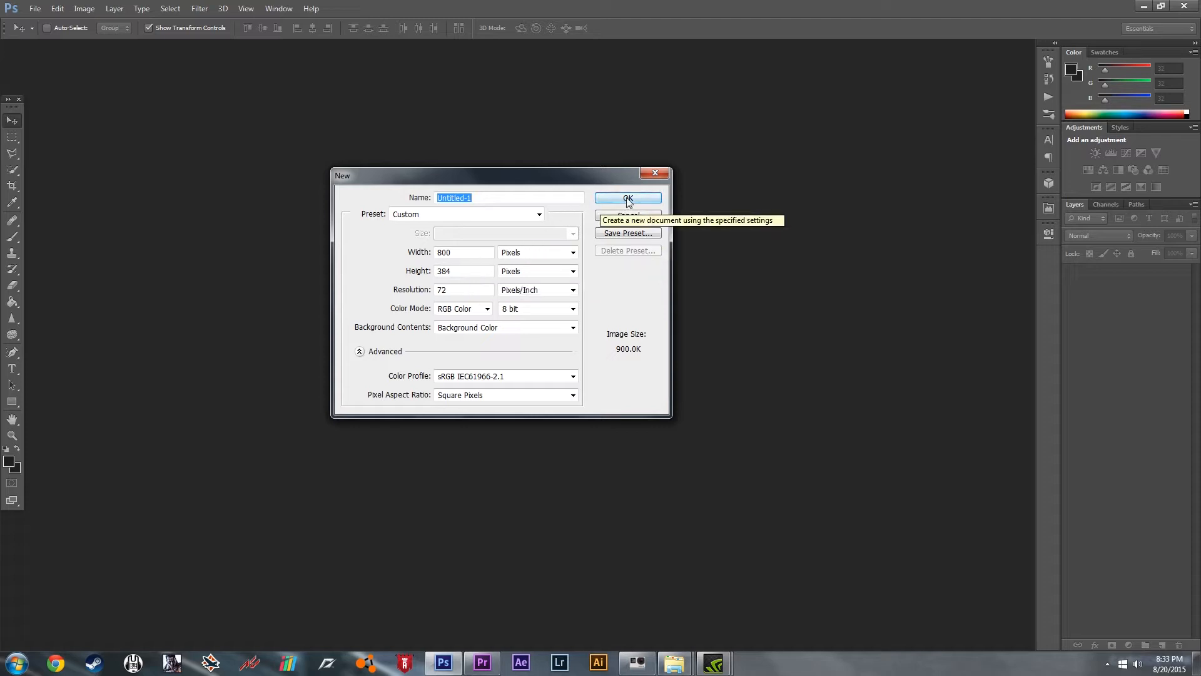
{"action": "left_click", "coordinate": [627, 198]}
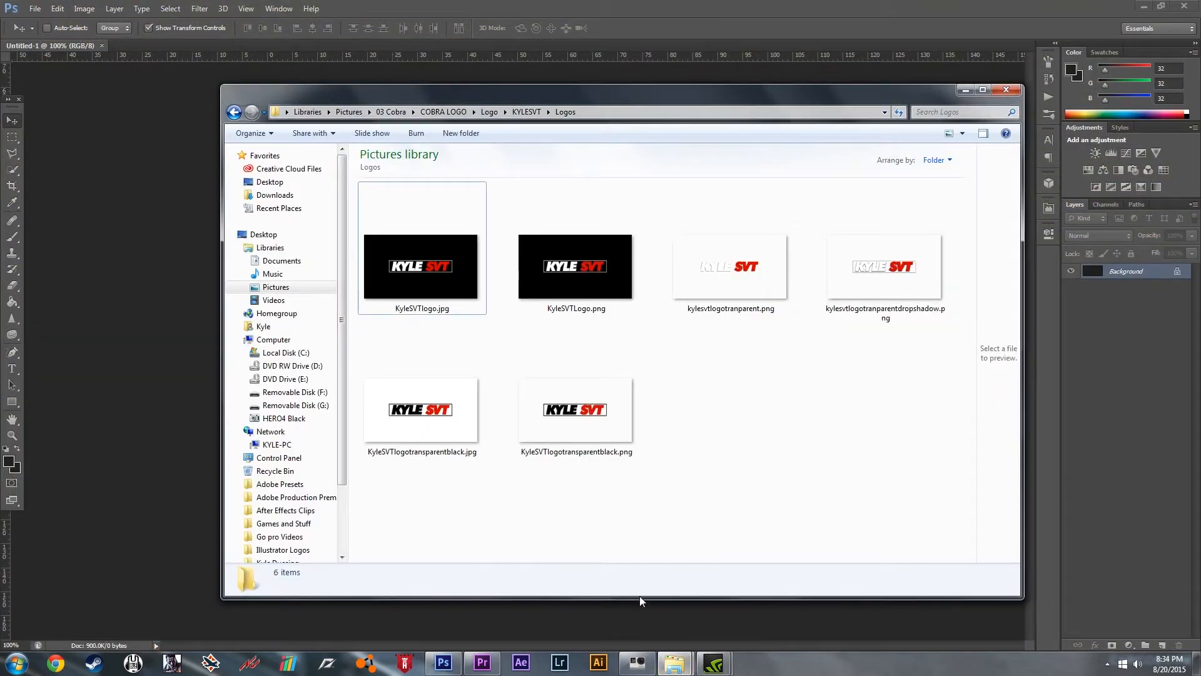
Place KyleSVTlogo.jpg on the canvas, scaled up to cover the frame, and commit
{"action": "left_click", "coordinate": [421, 266]}
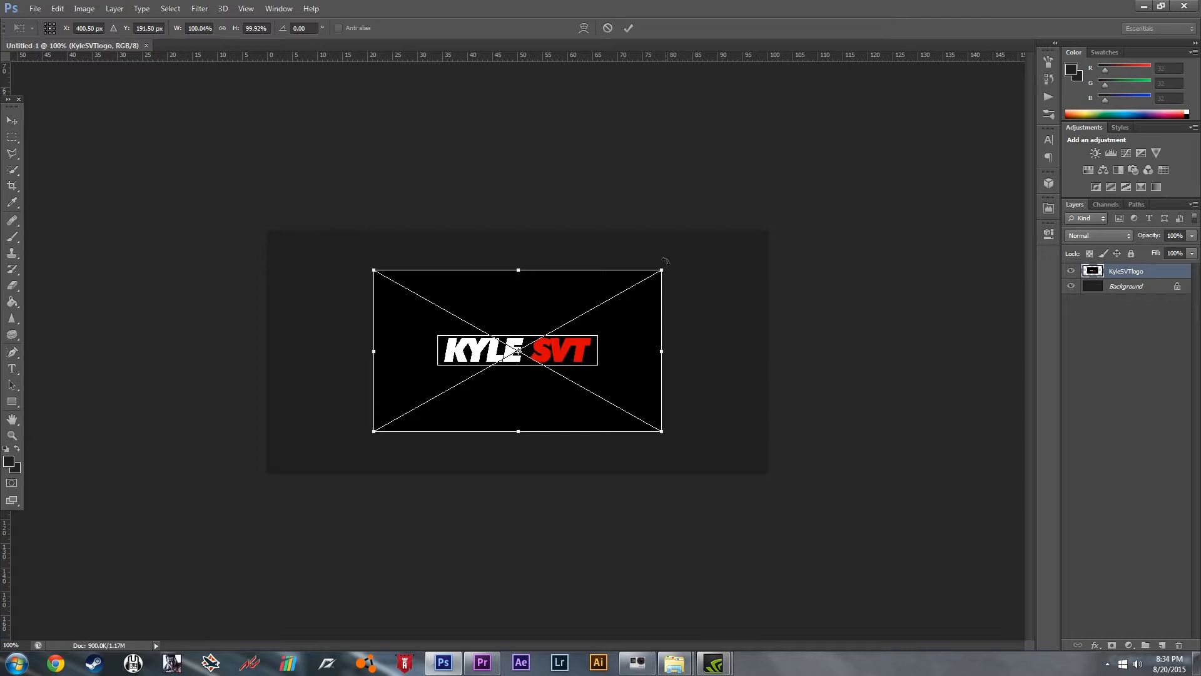
{"action": "left_click_drag", "start_coordinate": [661, 270], "coordinate": [665, 265]}
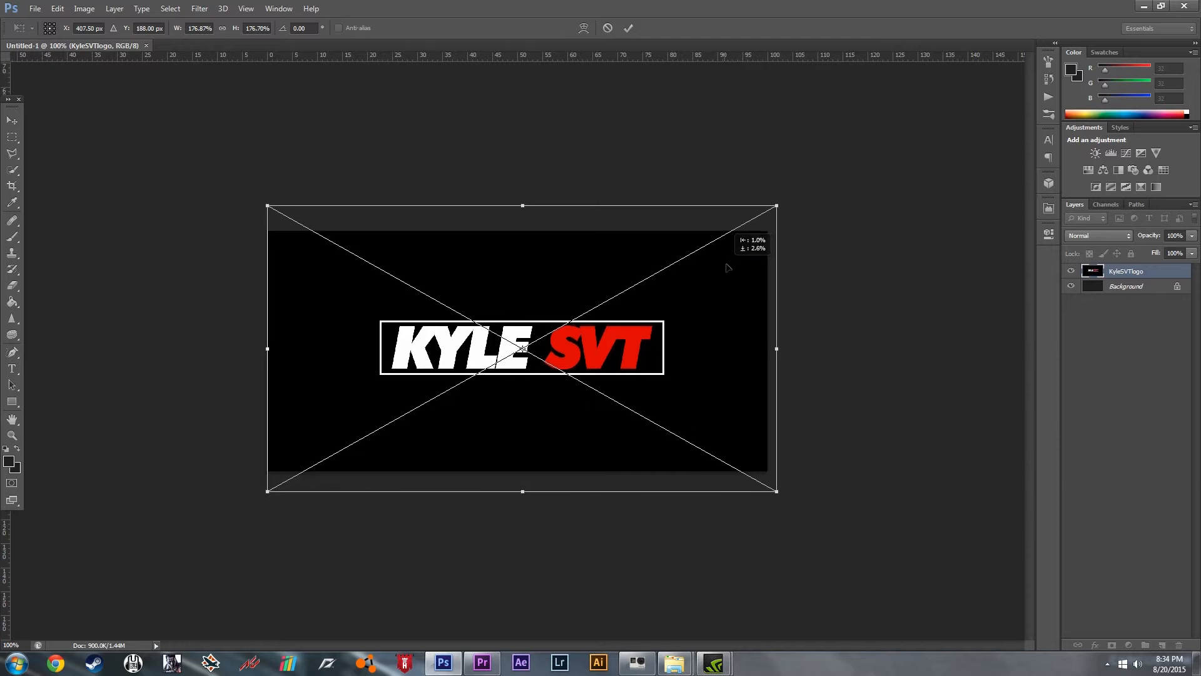
{"action": "left_click", "coordinate": [628, 28]}
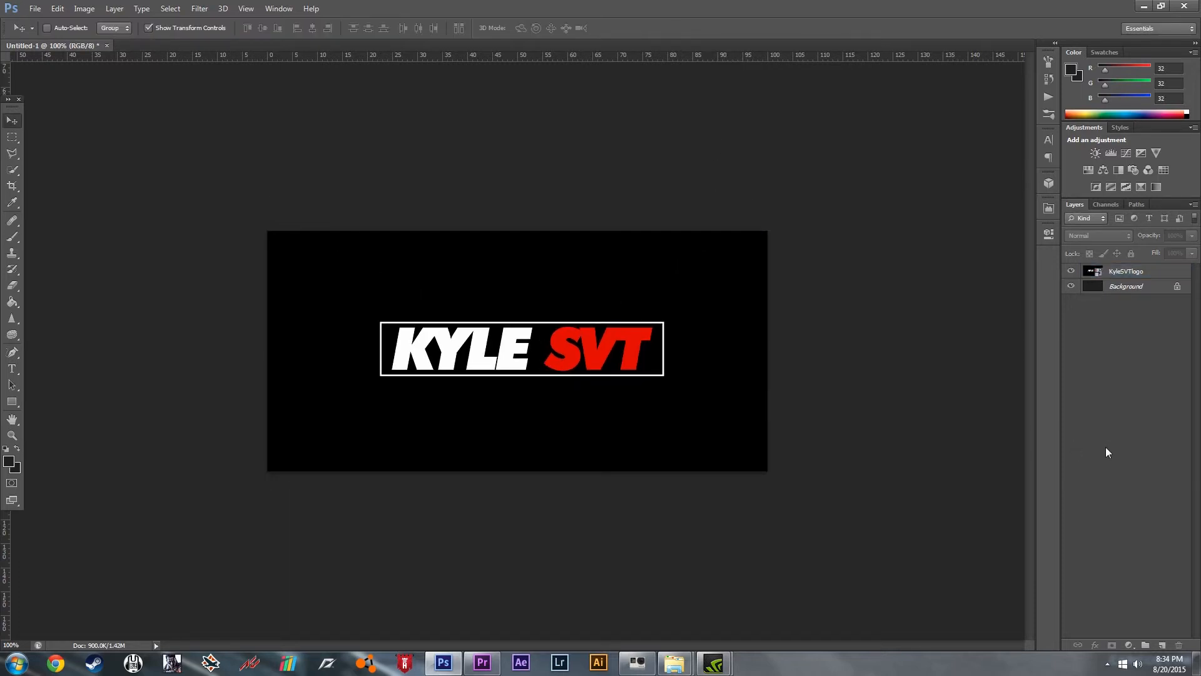
Save the logo as a maximum-quality JPEG on Removable Disk (G:)
{"action": "left_click", "coordinate": [34, 8]}
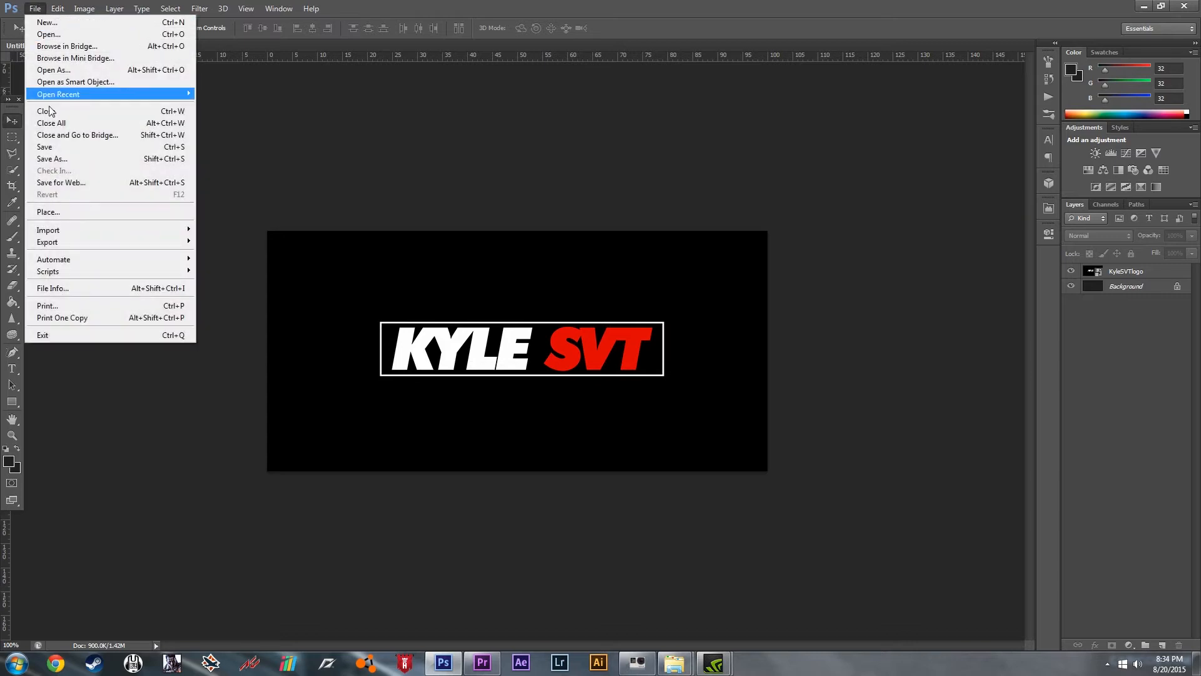
{"action": "left_click", "coordinate": [51, 158]}
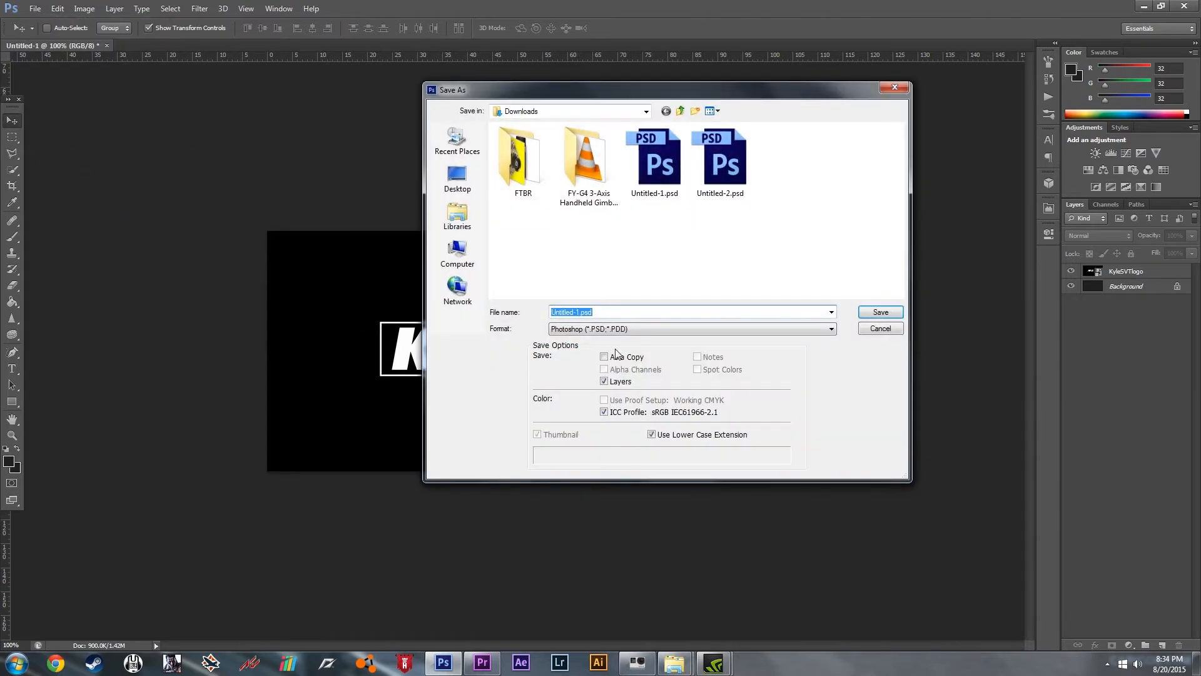
{"action": "left_click", "coordinate": [831, 328]}
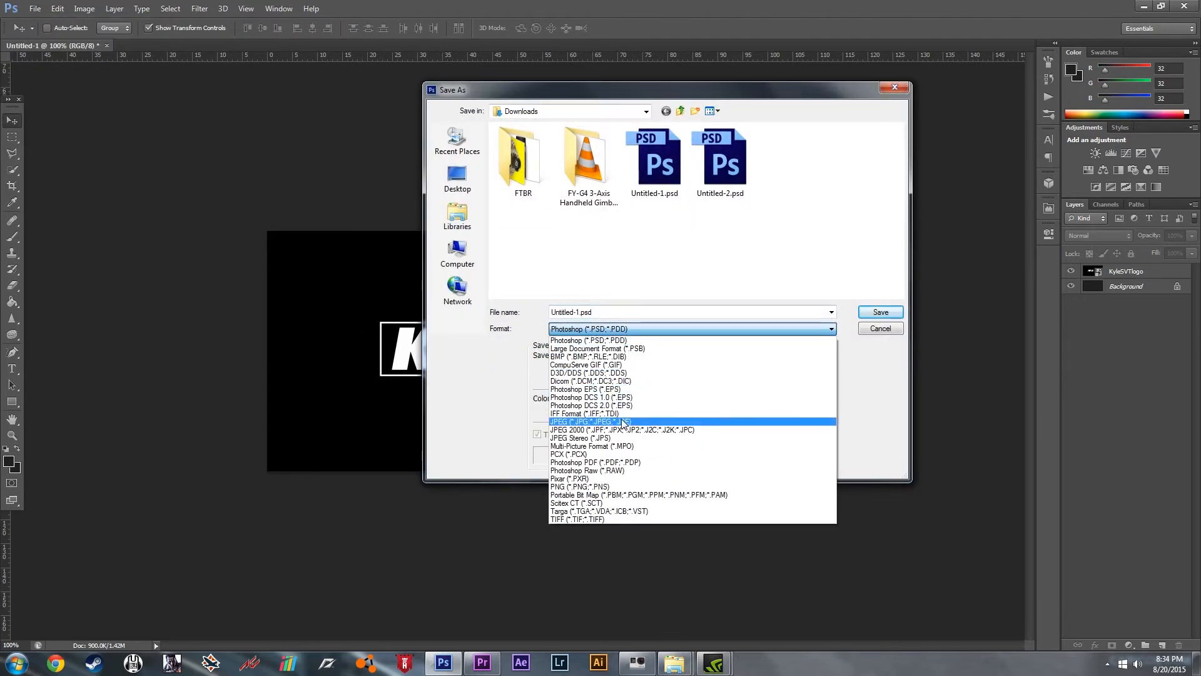
{"action": "left_click", "coordinate": [586, 421]}
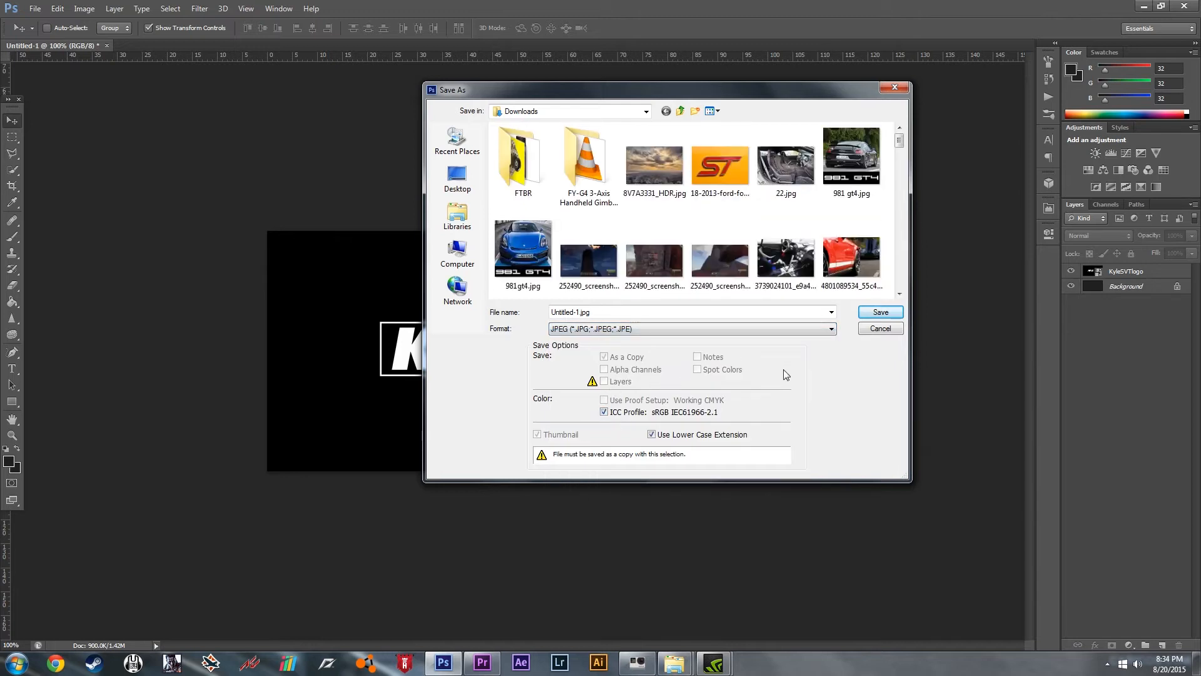
{"action": "mouse_move", "coordinate": [805, 414]}
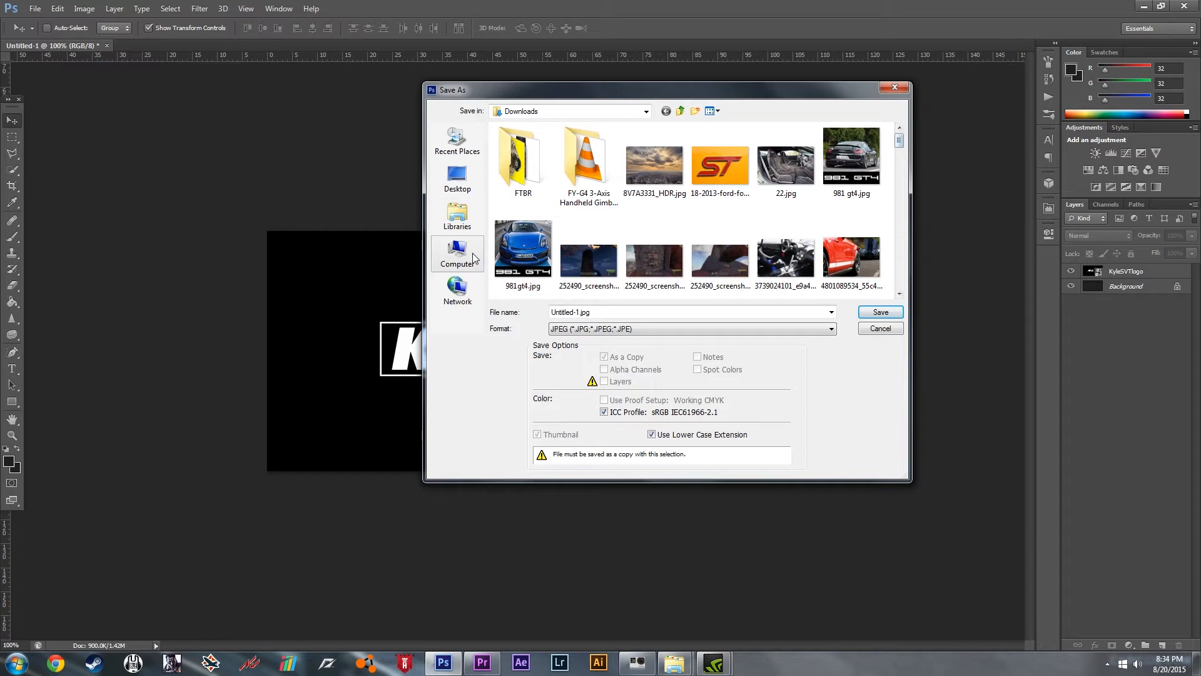
{"action": "left_click", "coordinate": [458, 253]}
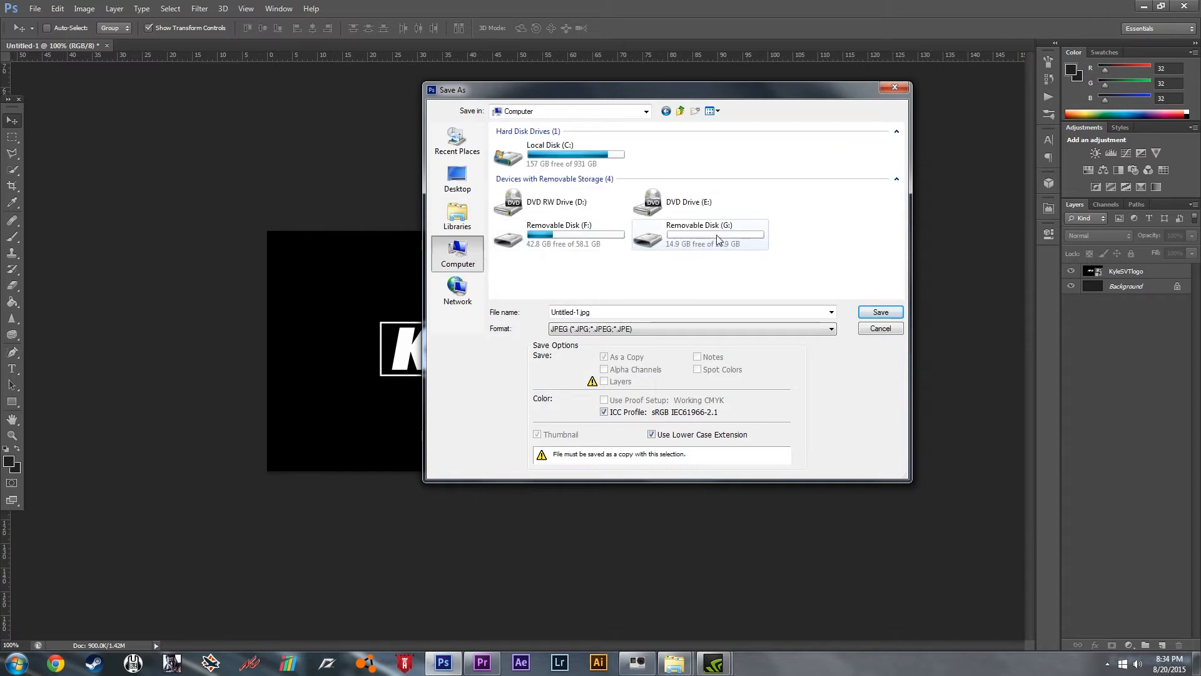
{"action": "mouse_move", "coordinate": [718, 242]}
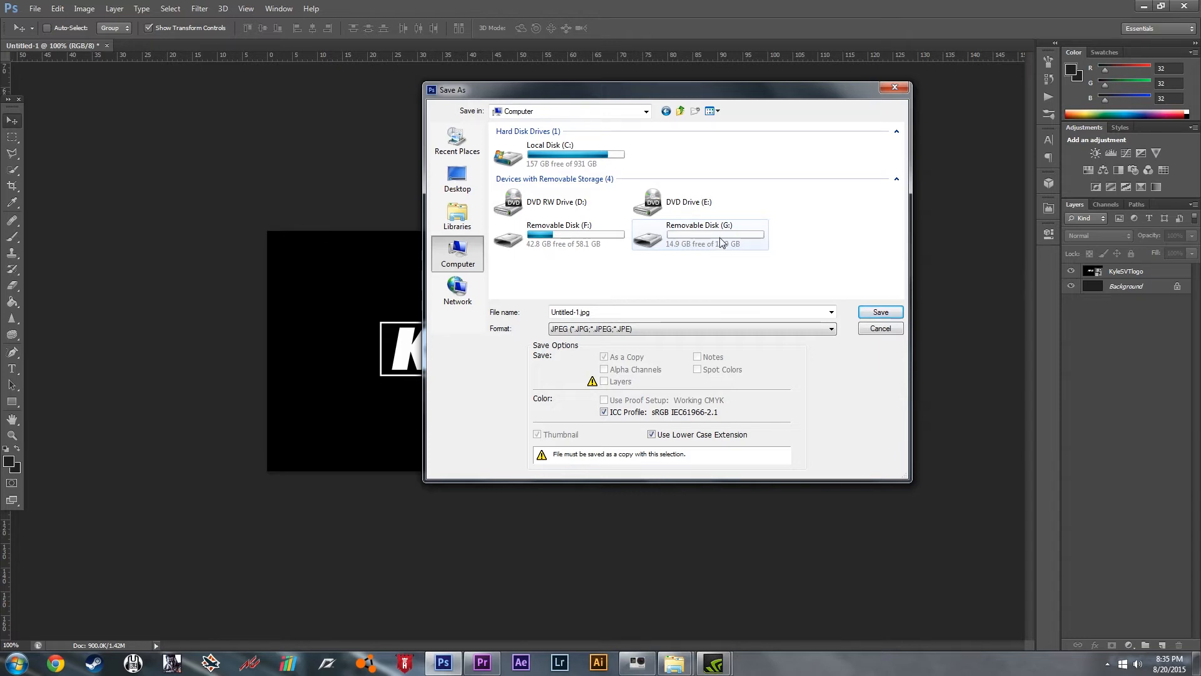
{"action": "double_click", "coordinate": [698, 234]}
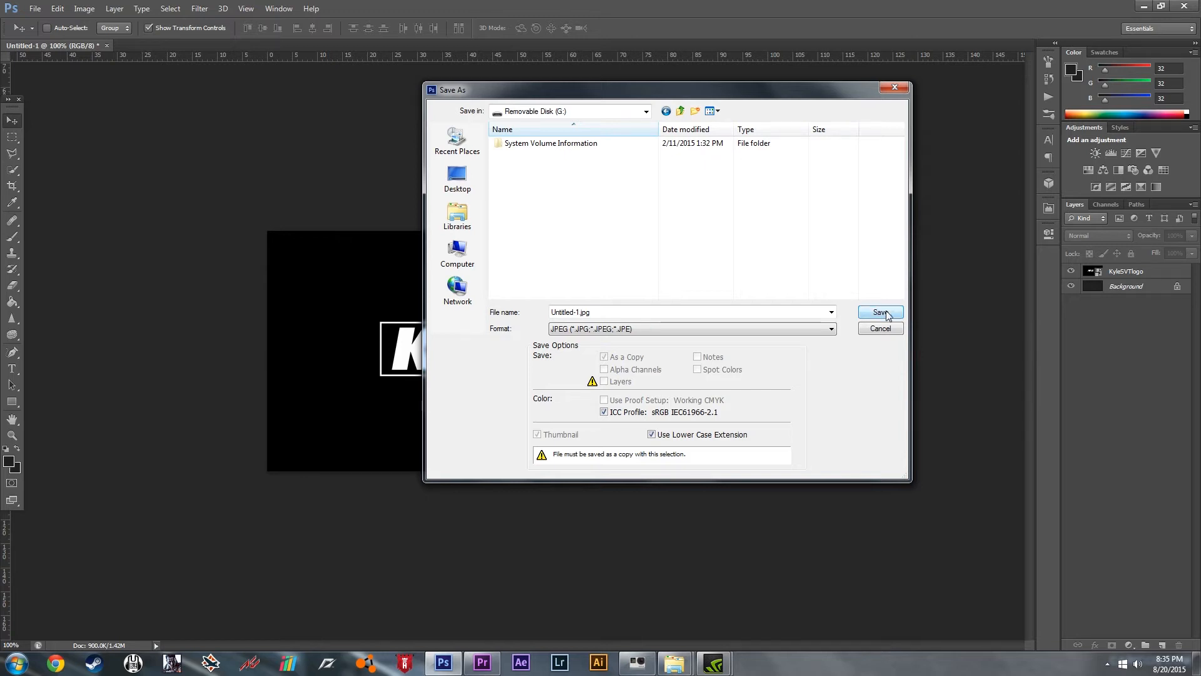
{"action": "left_click", "coordinate": [879, 312]}
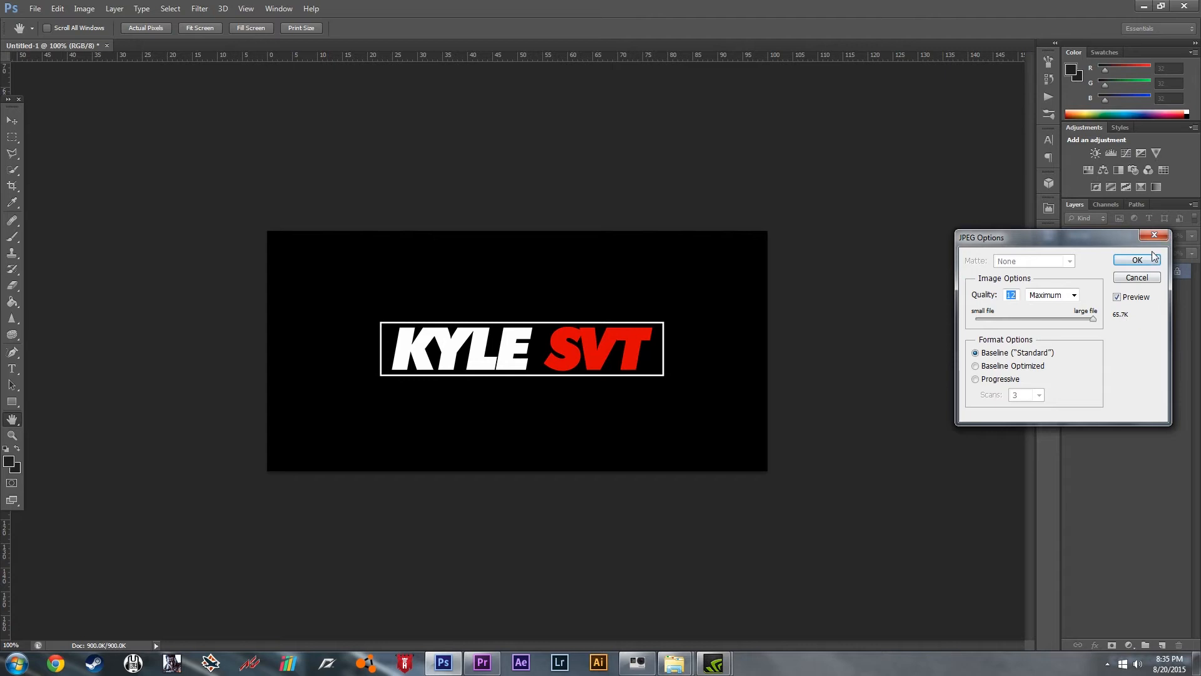
{"action": "left_click", "coordinate": [1136, 259]}
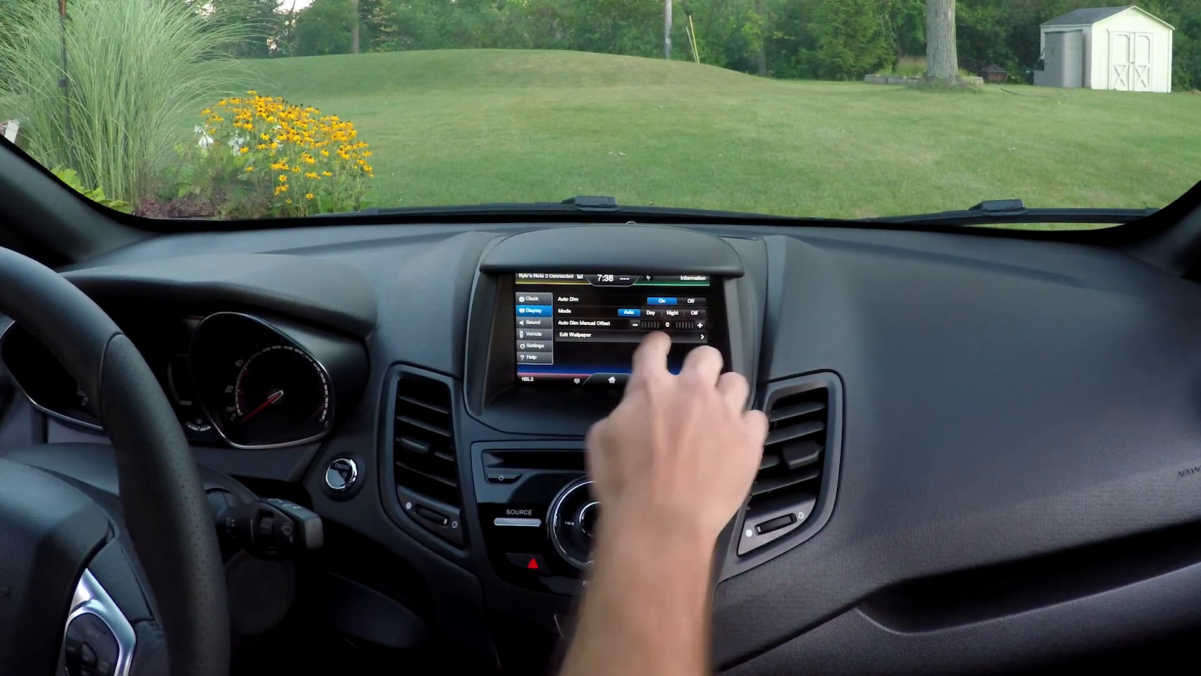
Open Edit Wallpaper, start adding a photo, and dismiss the format notice
{"action": "left_click", "coordinate": [605, 337]}
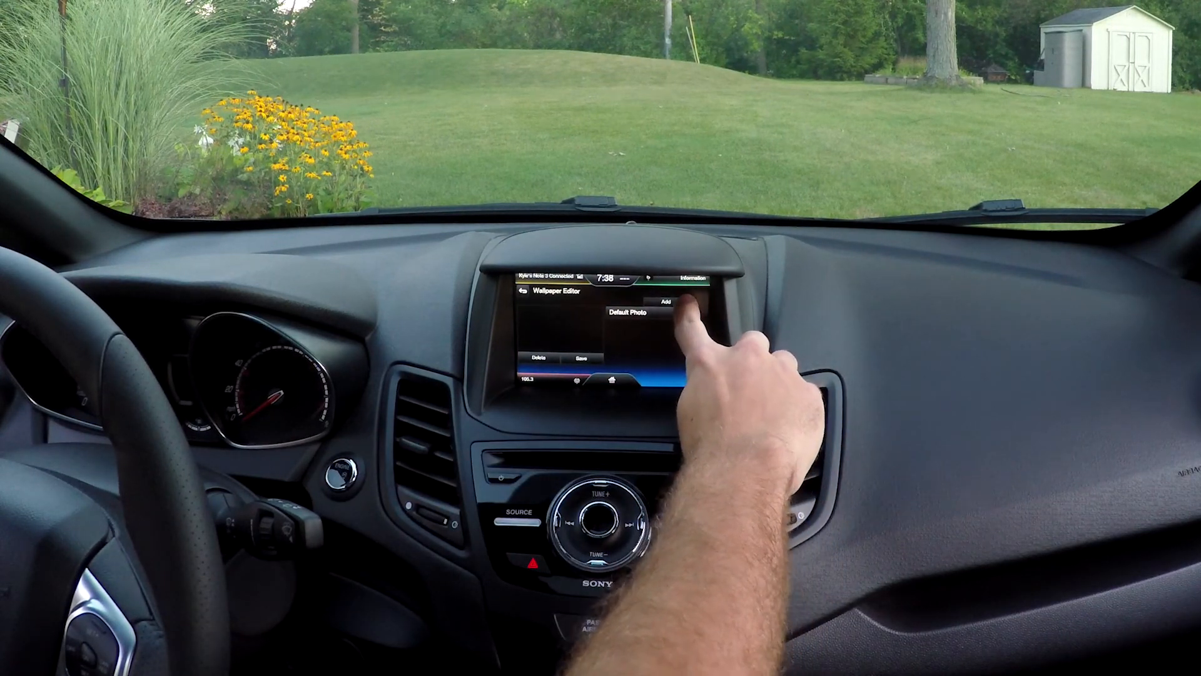
{"action": "left_click", "coordinate": [670, 299]}
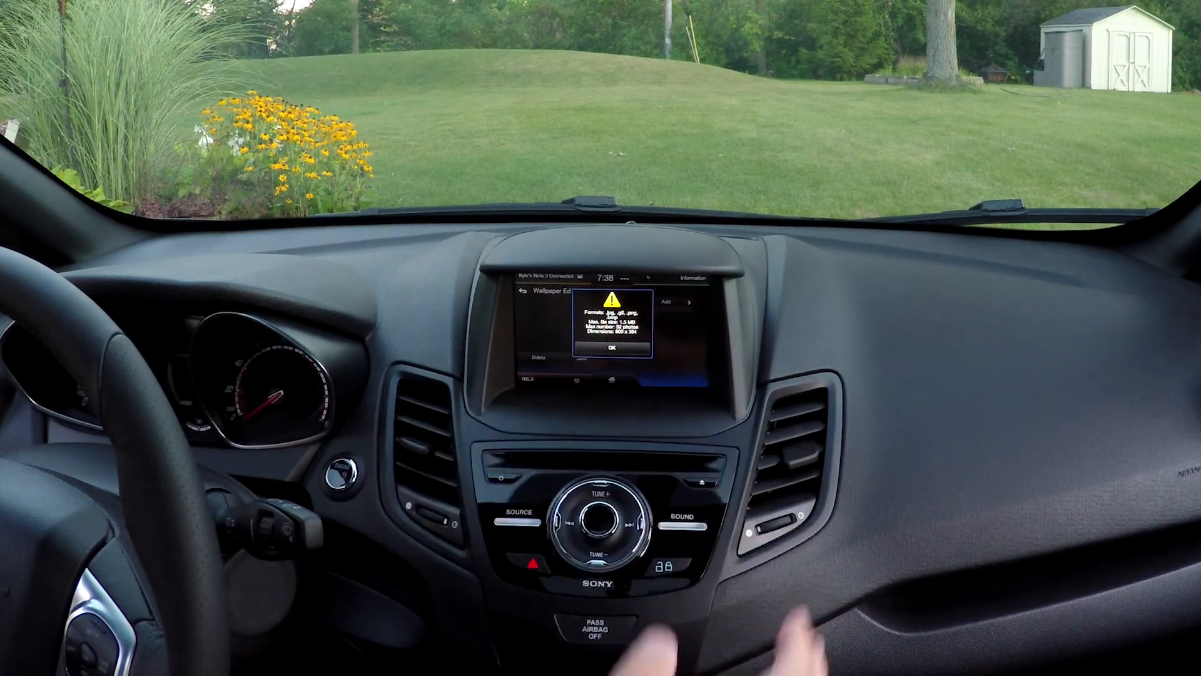
{"action": "left_click", "coordinate": [613, 345]}
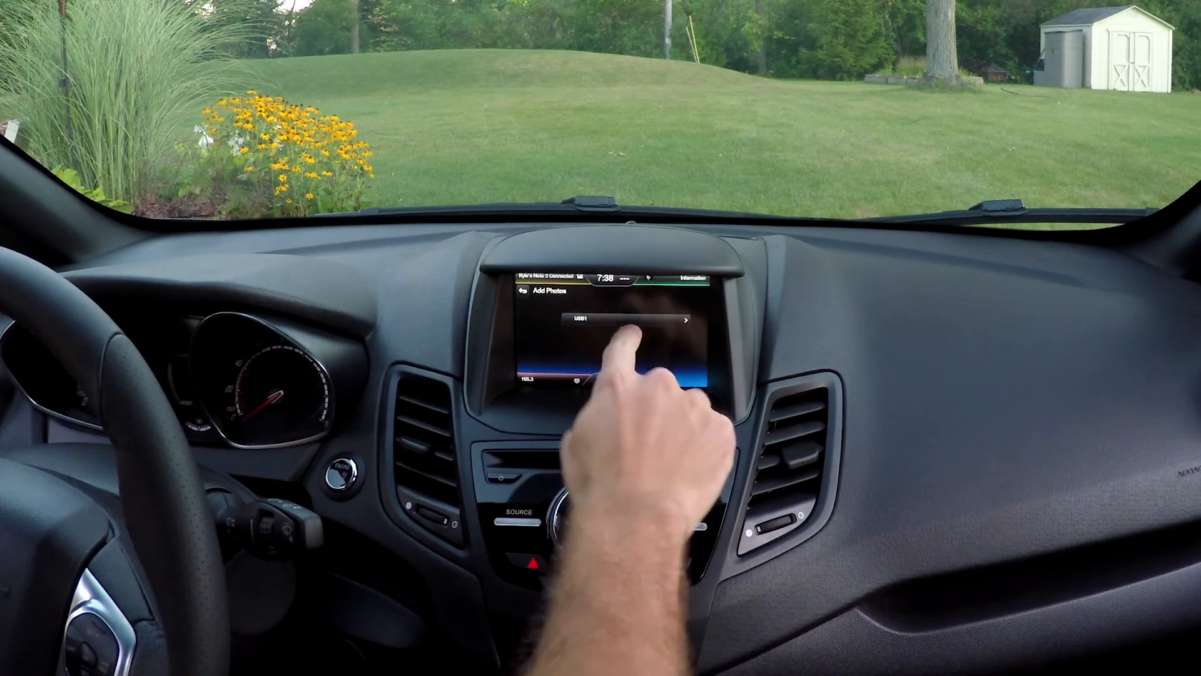
Pick logo photos from USB1 to import into the Wallpaper Editor
{"action": "left_click", "coordinate": [604, 319]}
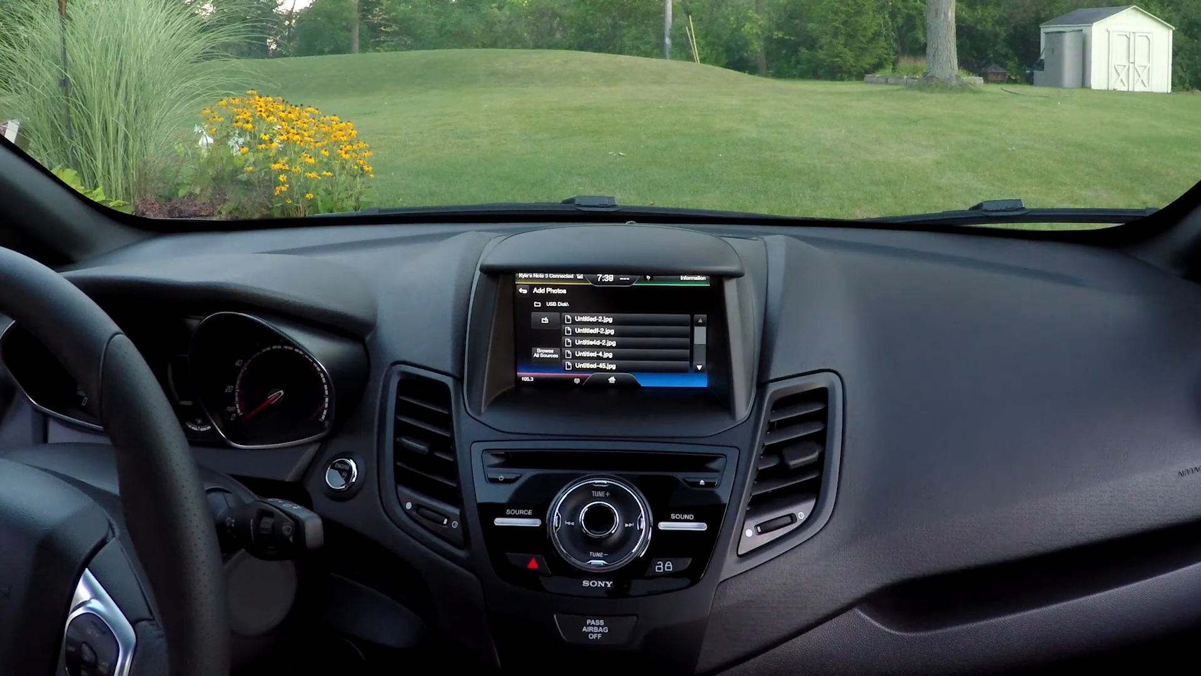
{"action": "left_click", "coordinate": [605, 322]}
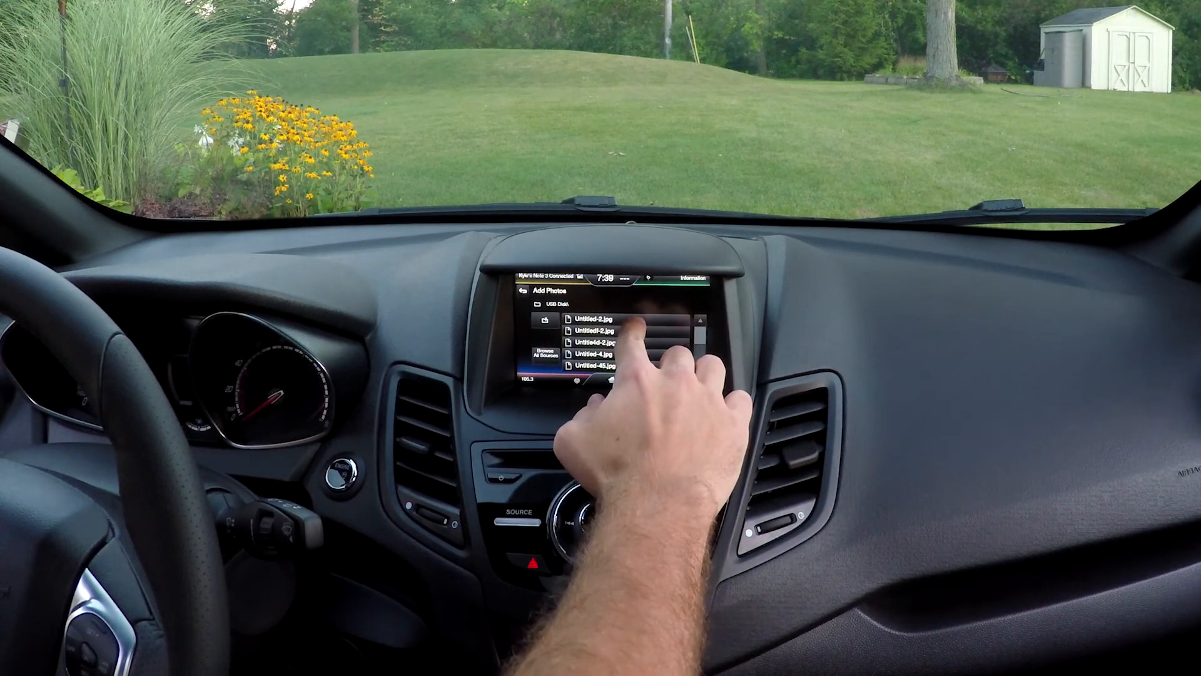
{"action": "left_click", "coordinate": [605, 321]}
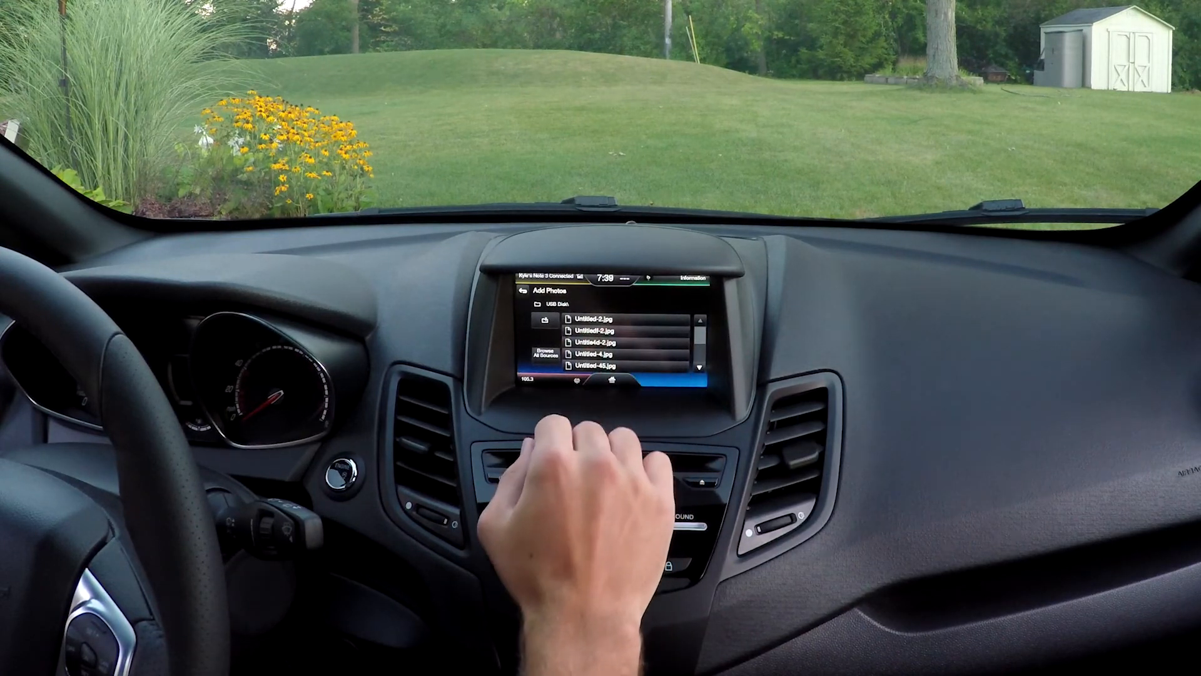
{"action": "left_click", "coordinate": [605, 330]}
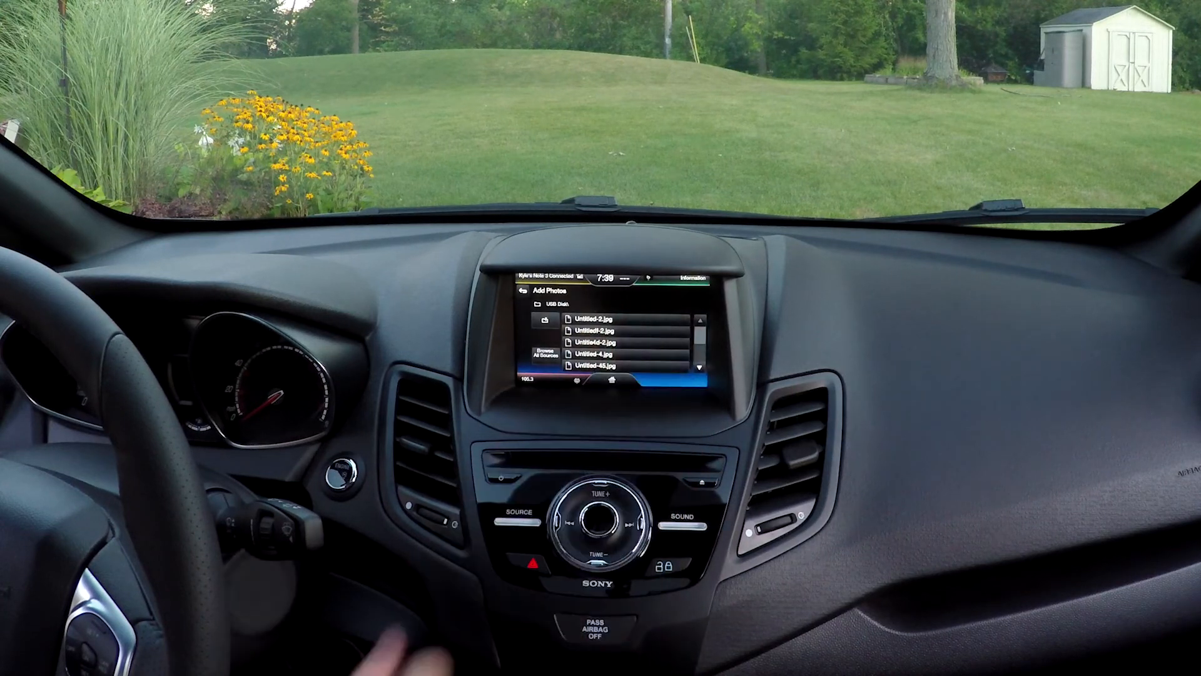
{"action": "left_click", "coordinate": [605, 332]}
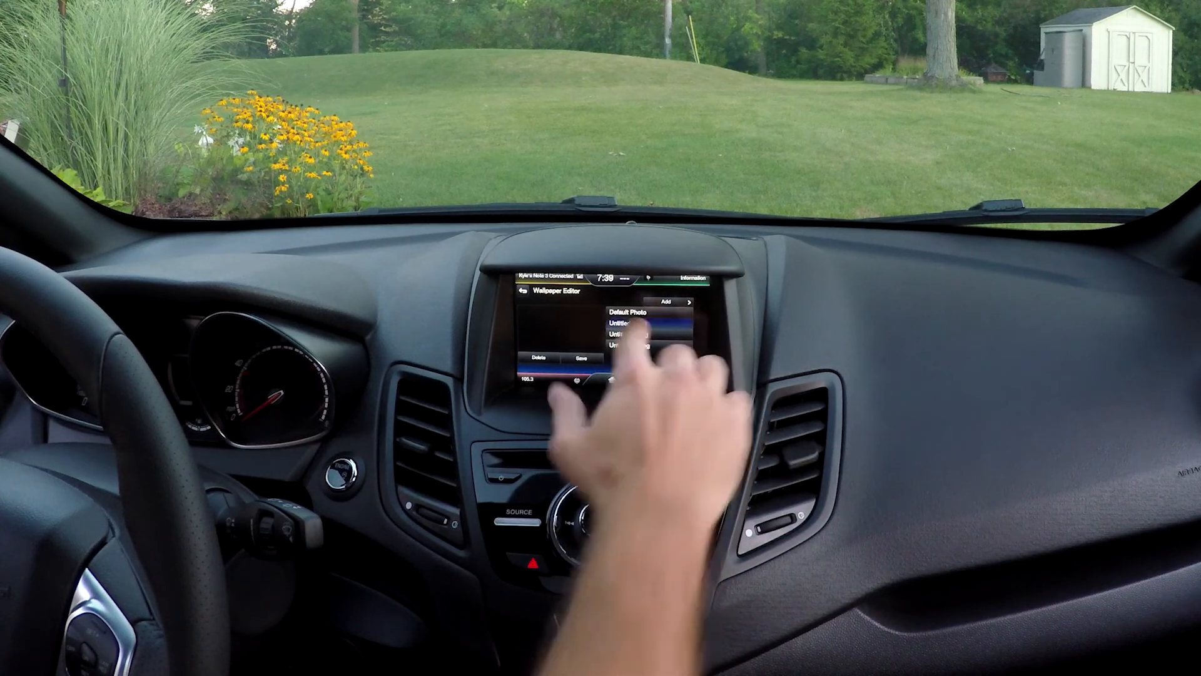
Preview the KYLE SVT logo photo and save it as the wallpaper
{"action": "left_click", "coordinate": [632, 323]}
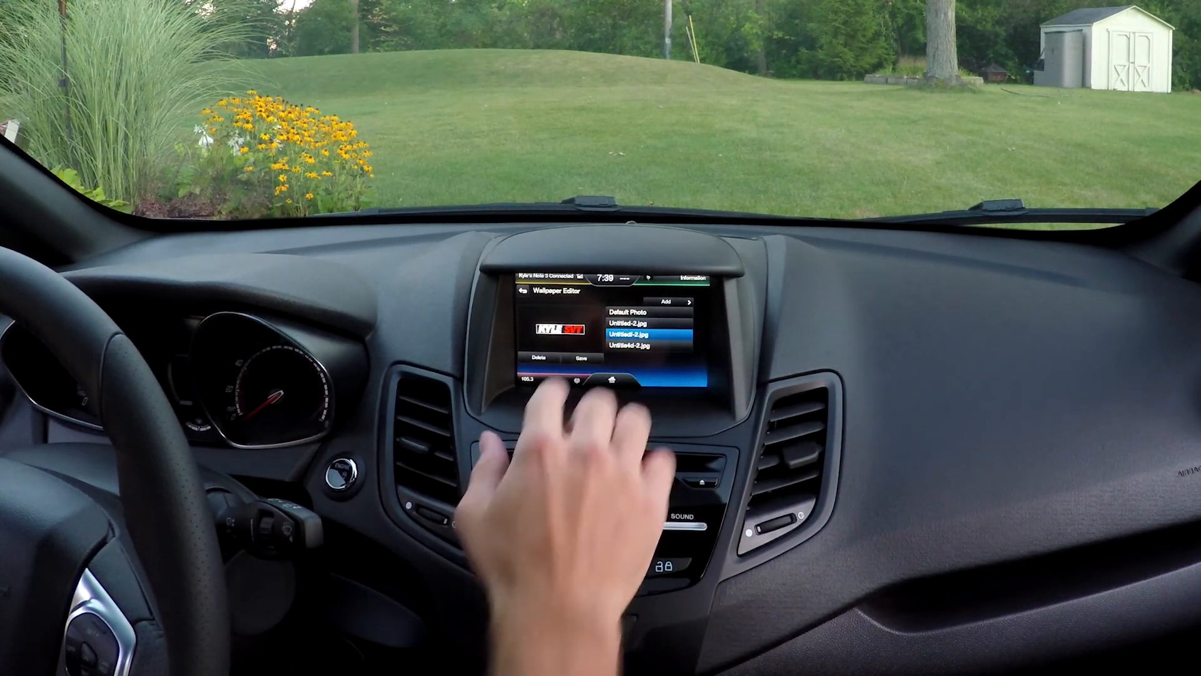
{"action": "left_click", "coordinate": [577, 359]}
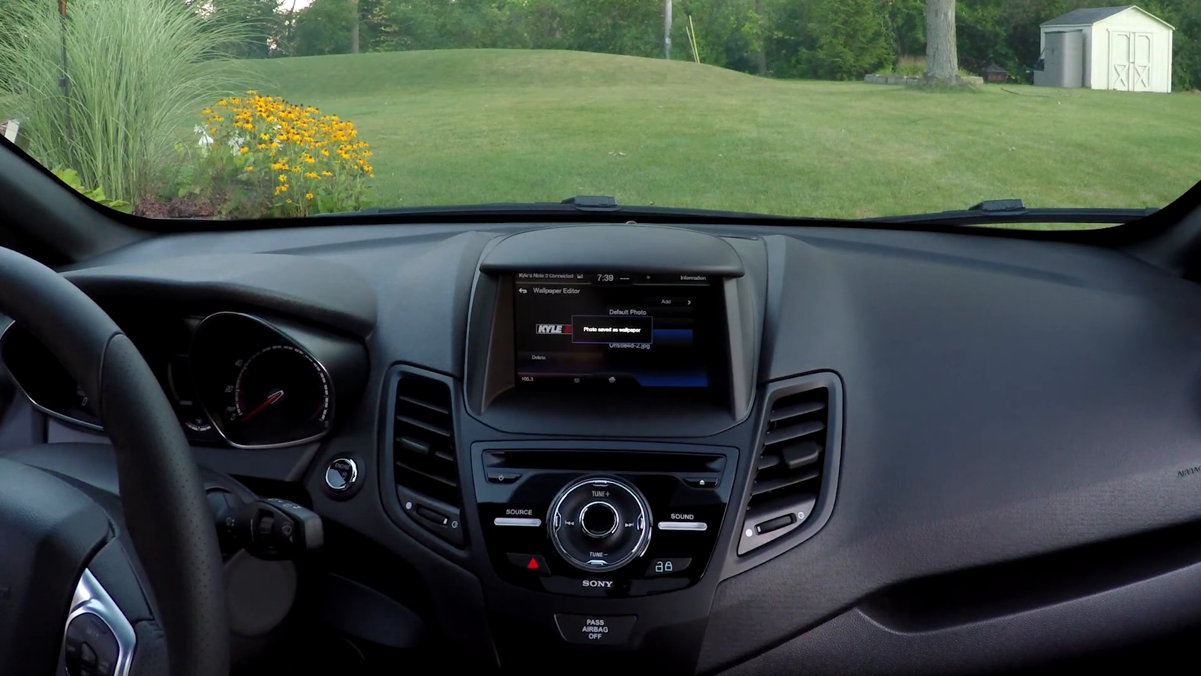